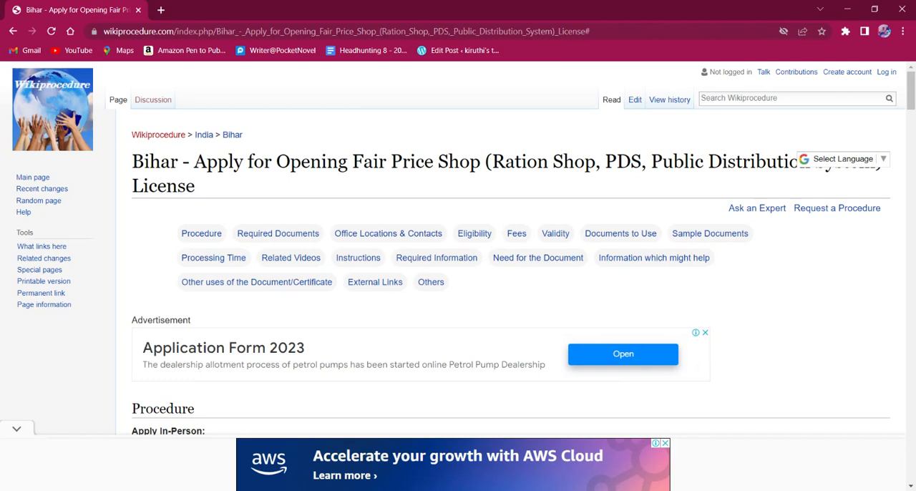
Select the page's web address and view the available translation languages
{"action": "scroll", "scroll_direction": "down", "scroll_amount": 3}
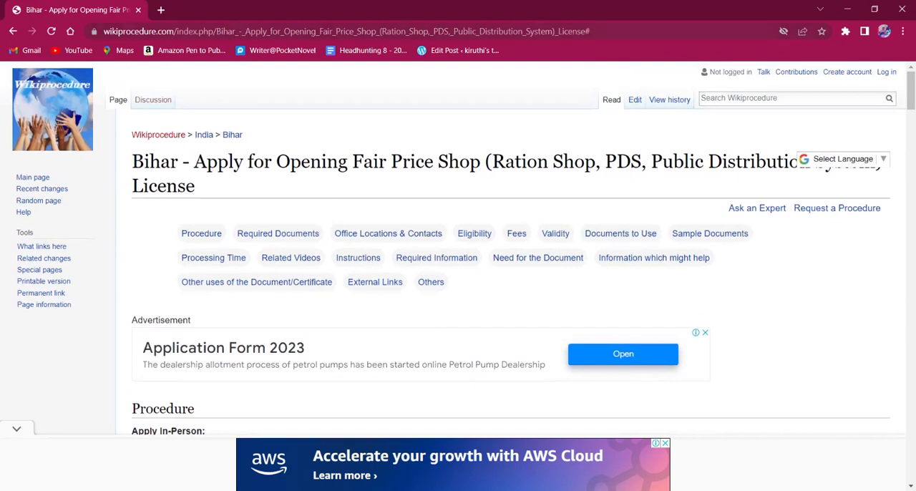
{"action": "left_click", "coordinate": [344, 32]}
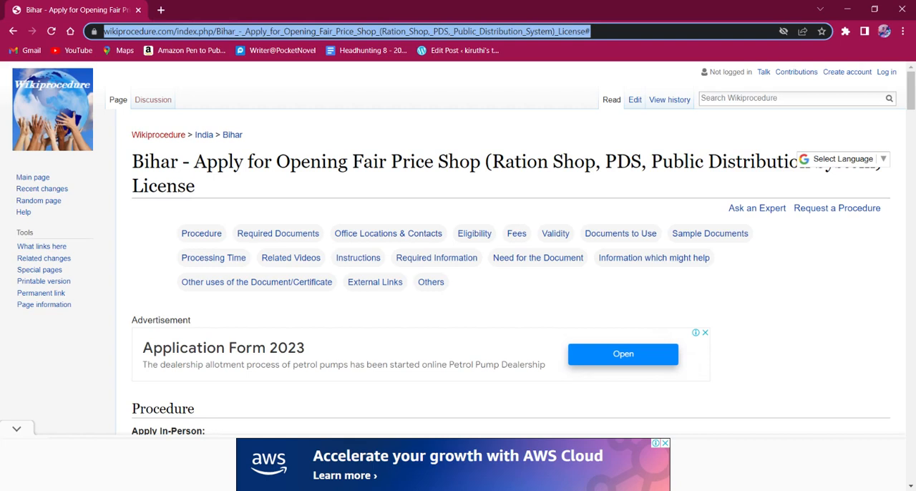
{"action": "mouse_move", "coordinate": [412, 206]}
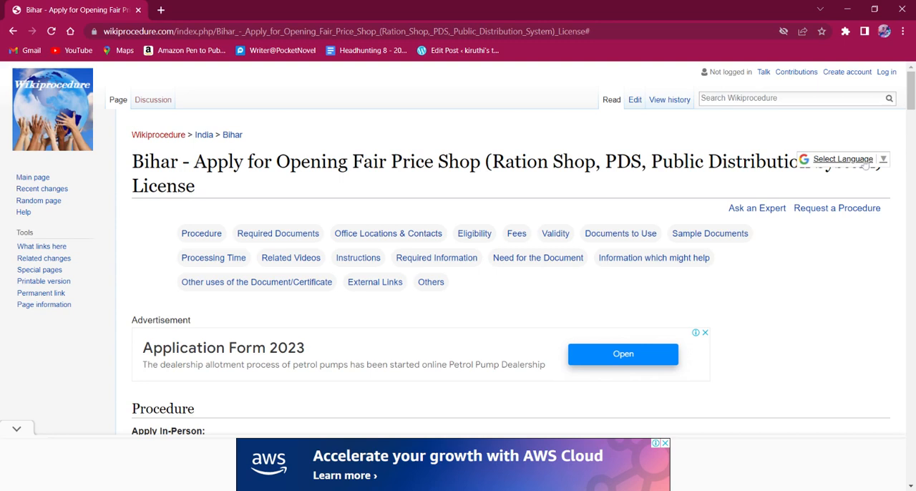
{"action": "left_click", "coordinate": [843, 159]}
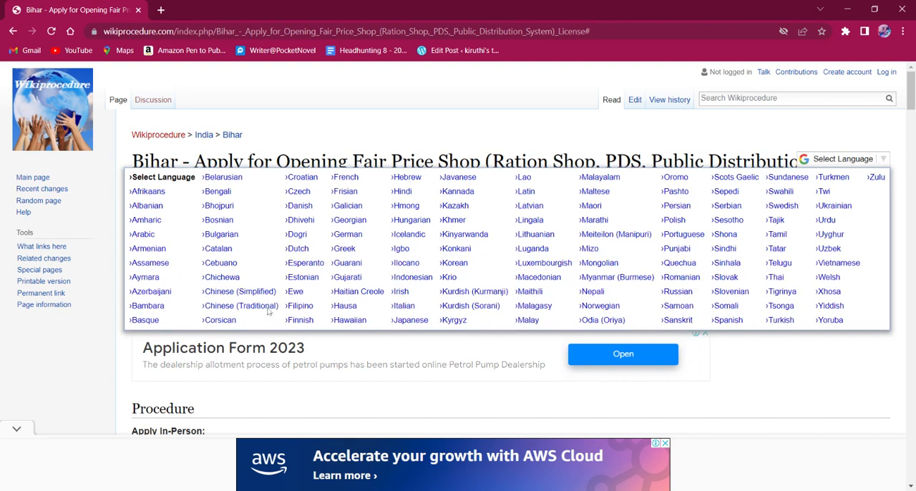
{"action": "mouse_move", "coordinate": [338, 331]}
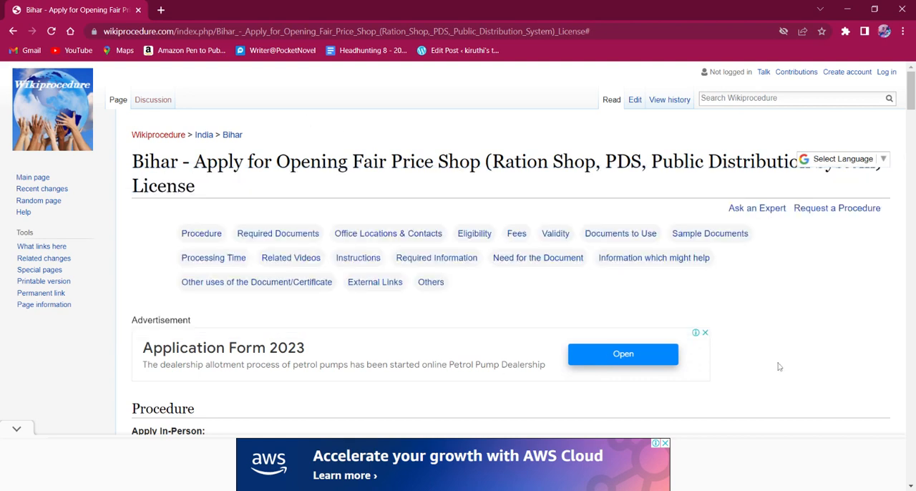
Scroll down to the Procedure section and read the Apply In-Person steps
{"action": "scroll", "scroll_direction": "down", "scroll_amount": 3}
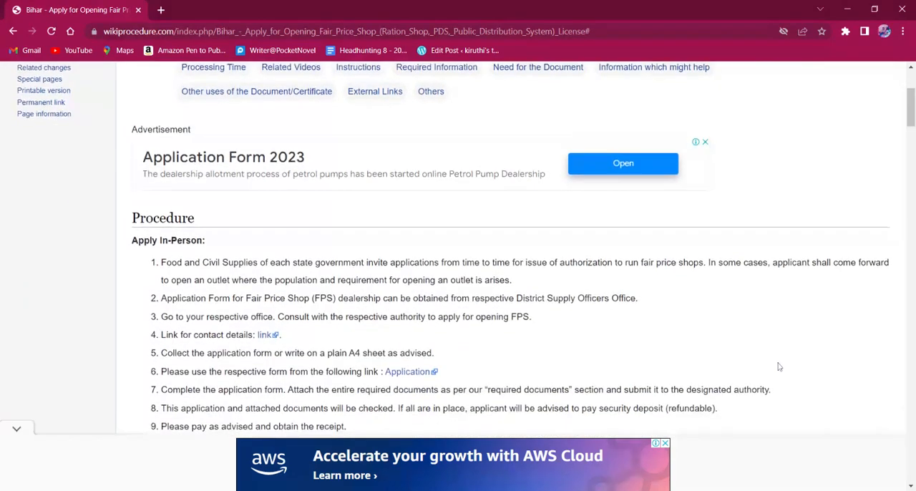
{"action": "scroll", "scroll_direction": "down", "scroll_amount": 3}
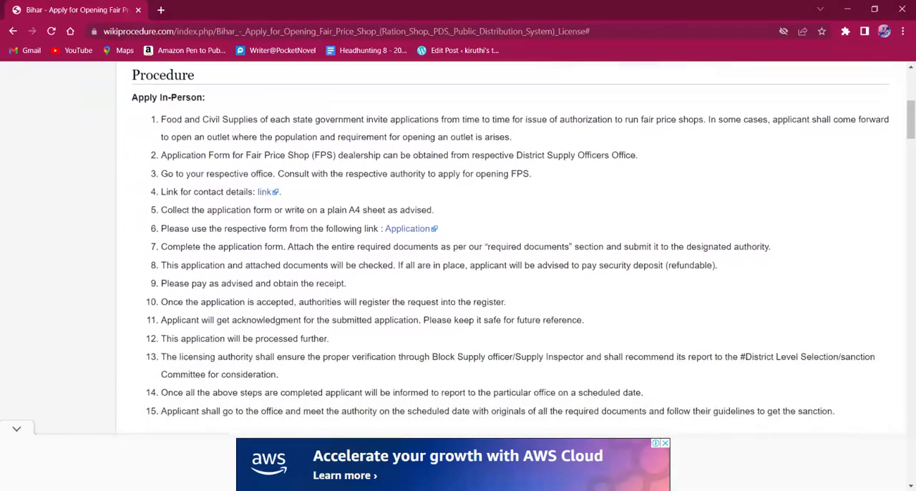
{"action": "scroll", "scroll_direction": "down", "scroll_amount": 3}
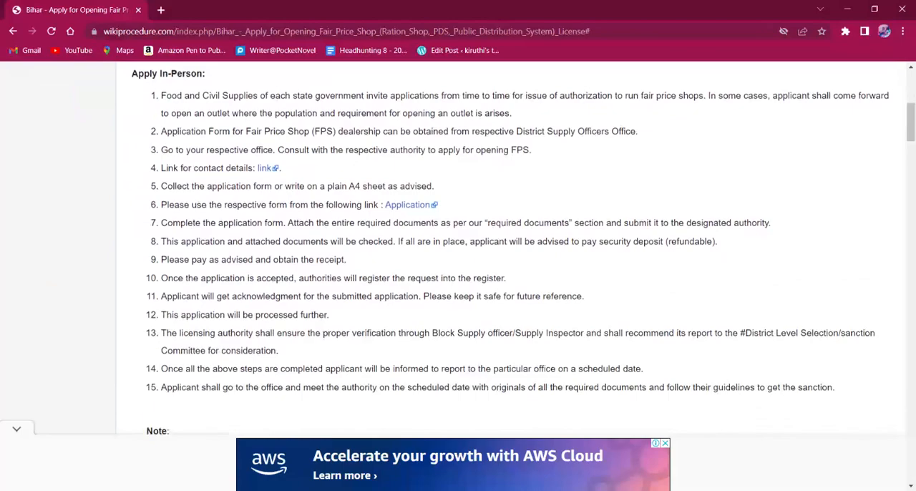
{"action": "scroll", "scroll_direction": "down", "scroll_amount": 3}
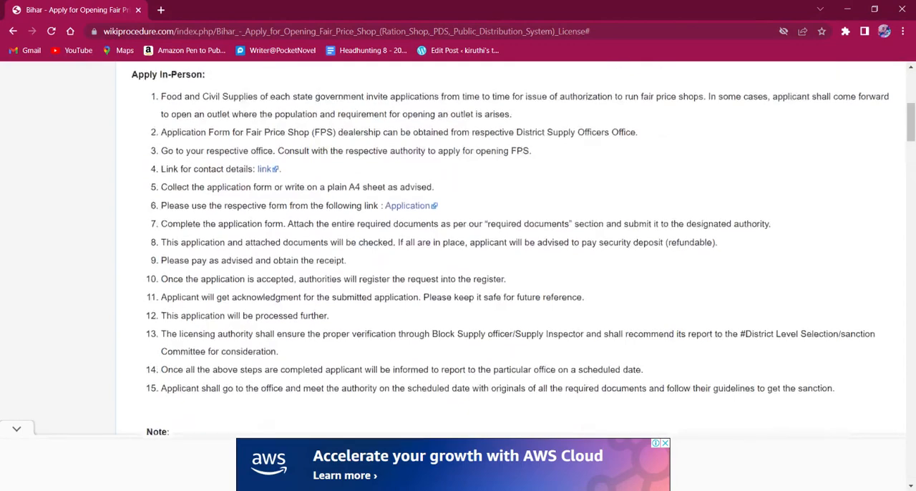
{"action": "scroll", "scroll_direction": "up", "scroll_amount": 3}
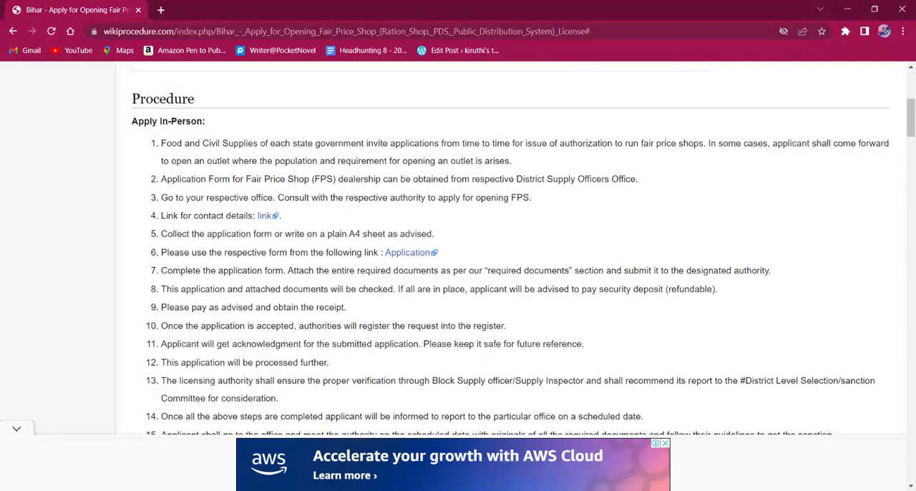
Scroll down to Office Locations & Contacts, then back up to the Procedure section
{"action": "scroll", "scroll_direction": "down", "scroll_amount": 3}
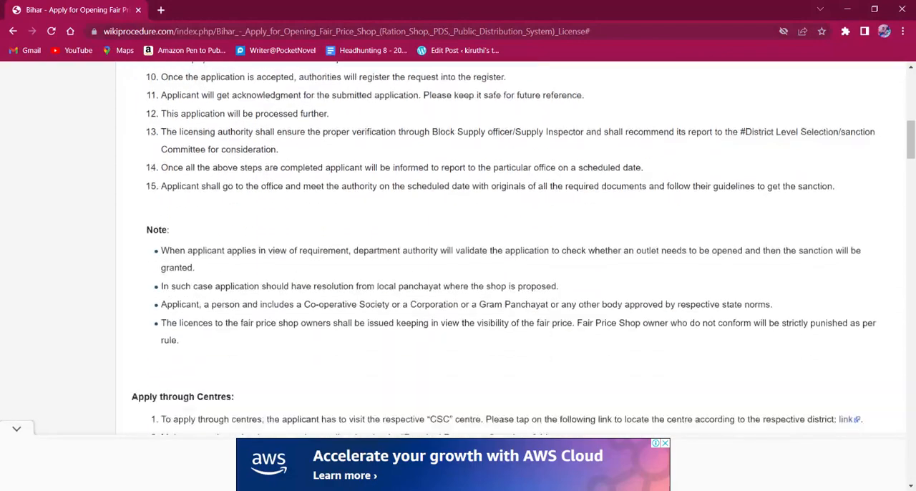
{"action": "scroll", "scroll_direction": "down", "scroll_amount": 3}
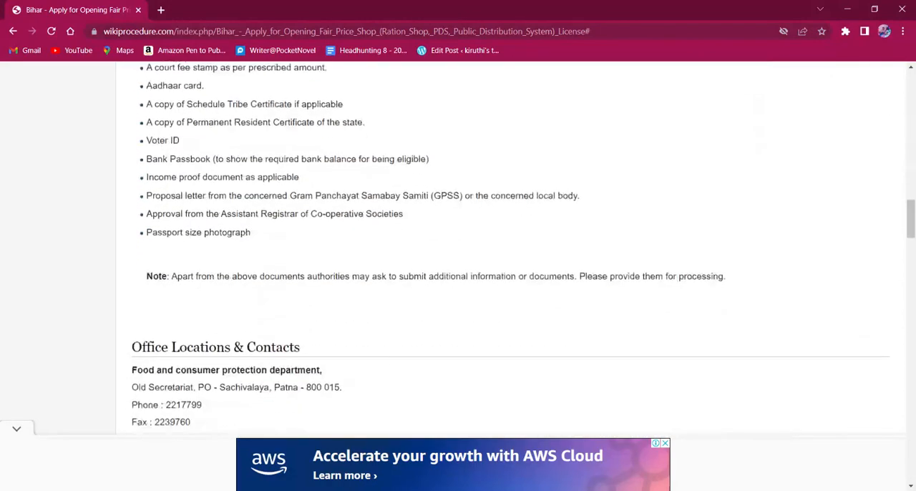
{"action": "scroll", "scroll_direction": "down", "scroll_amount": 3}
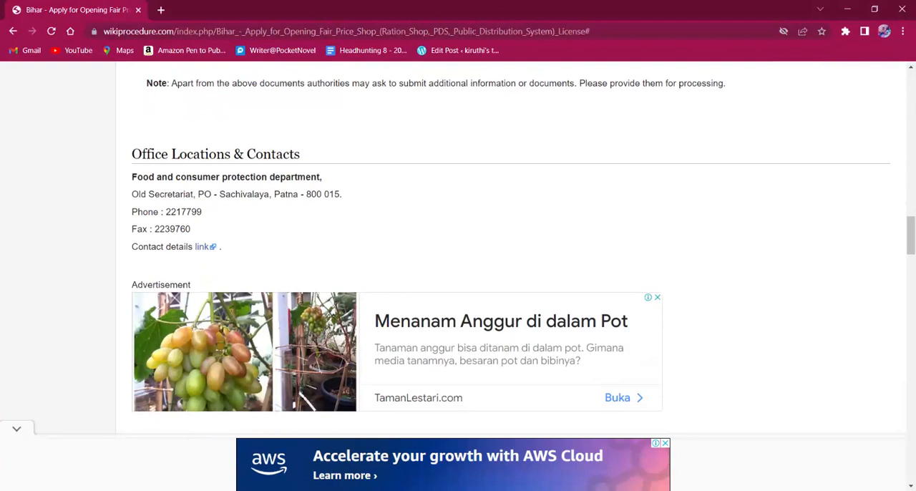
{"action": "mouse_move", "coordinate": [227, 262]}
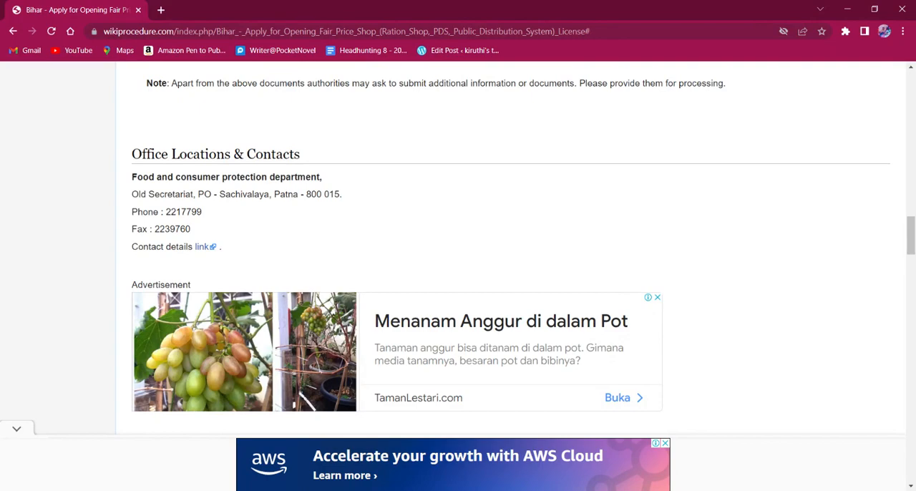
{"action": "scroll", "scroll_direction": "up", "scroll_amount": 3}
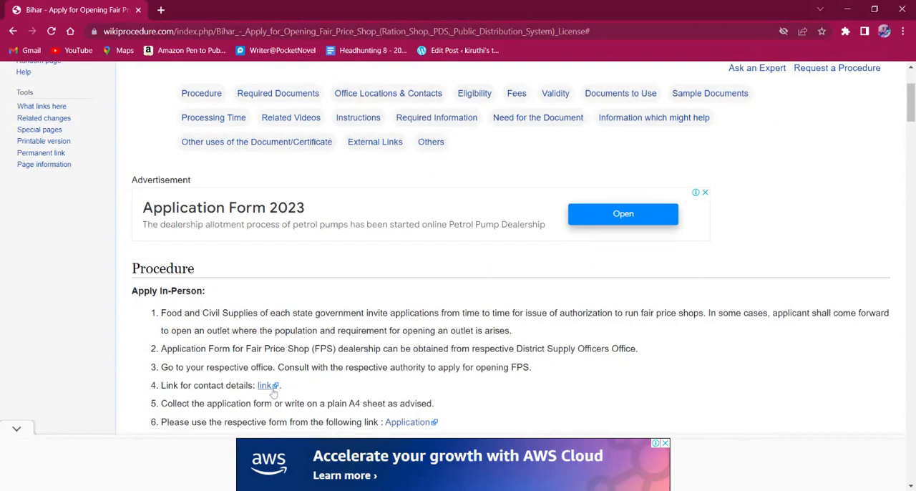
{"action": "mouse_move", "coordinate": [273, 394]}
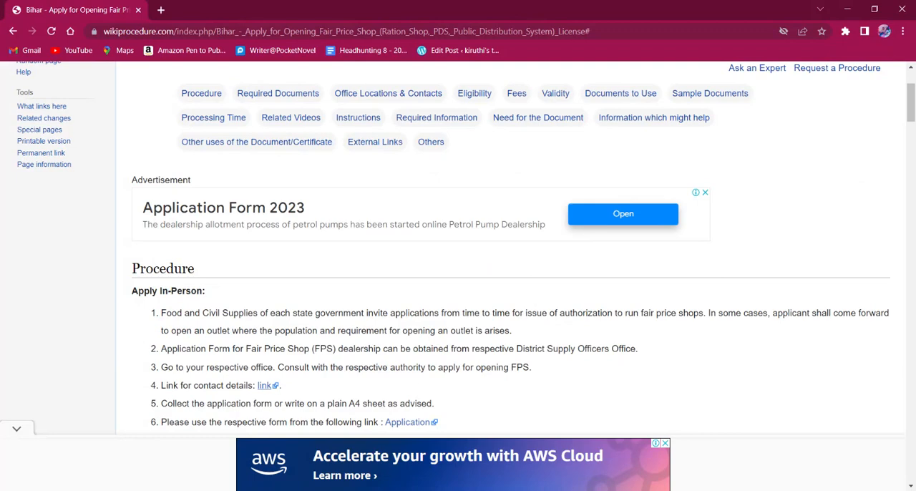
Scroll past the in-person steps to the end of the Apply through Centres list
{"action": "scroll", "scroll_direction": "down", "scroll_amount": 3}
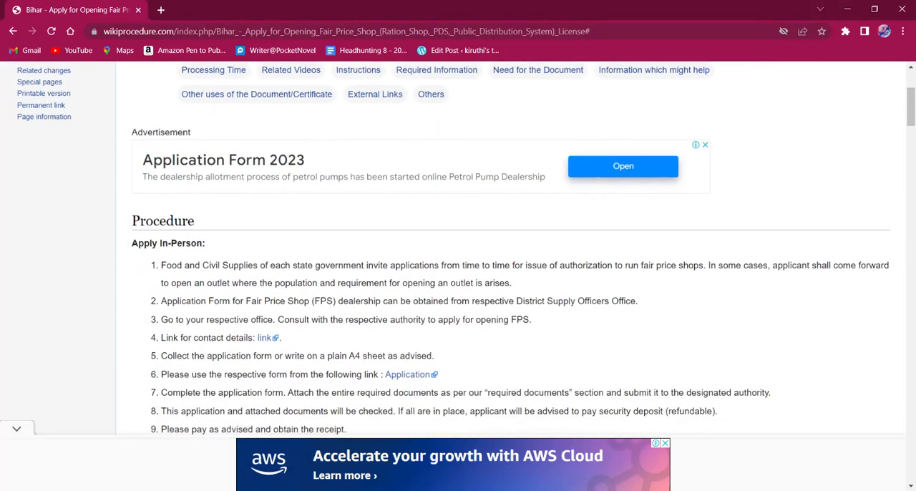
{"action": "scroll", "scroll_direction": "down", "scroll_amount": 3}
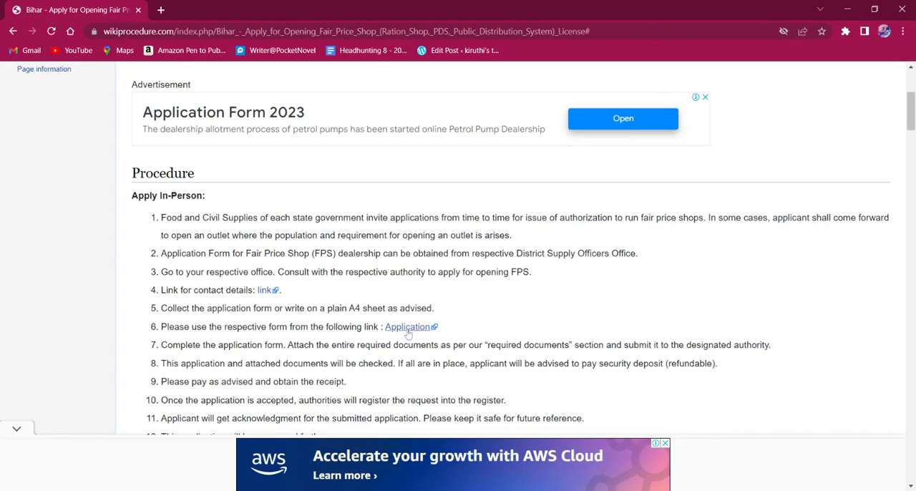
{"action": "mouse_move", "coordinate": [258, 361]}
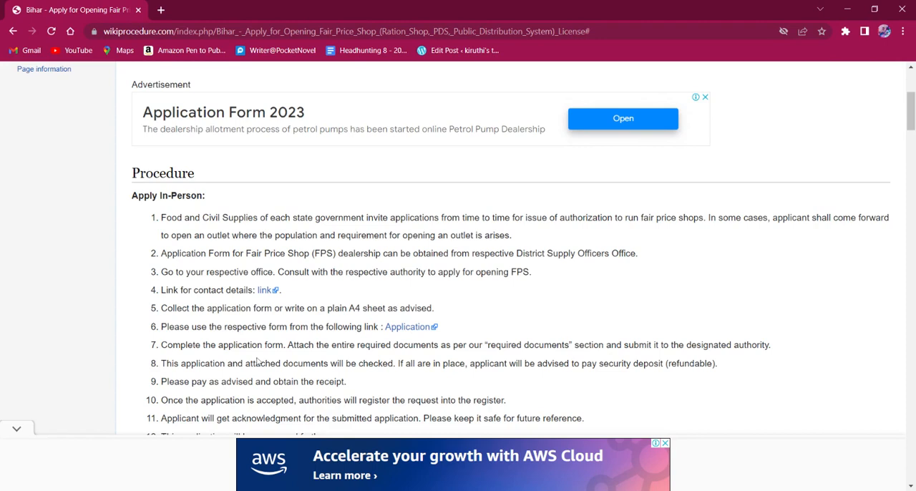
{"action": "mouse_move", "coordinate": [257, 360]}
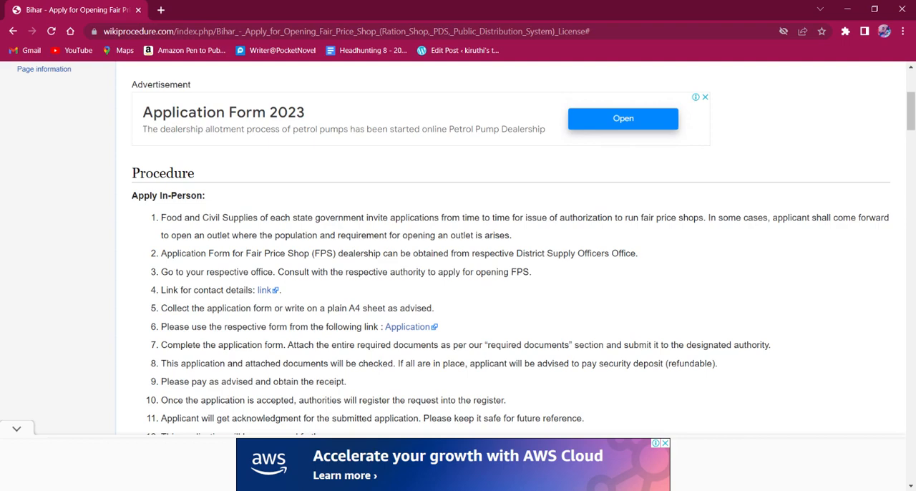
{"action": "scroll", "scroll_direction": "down", "scroll_amount": 3}
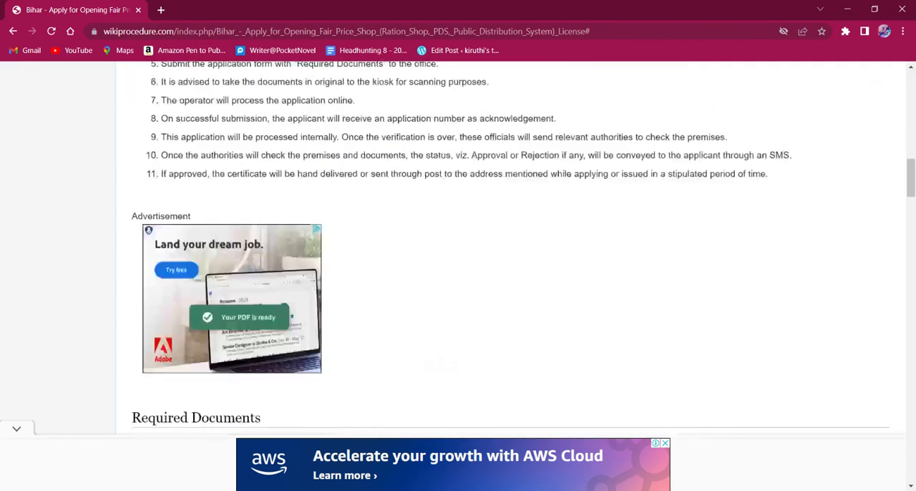
Scroll from Required Documents back to the Procedure section below the section links
{"action": "scroll", "scroll_direction": "down", "scroll_amount": 3}
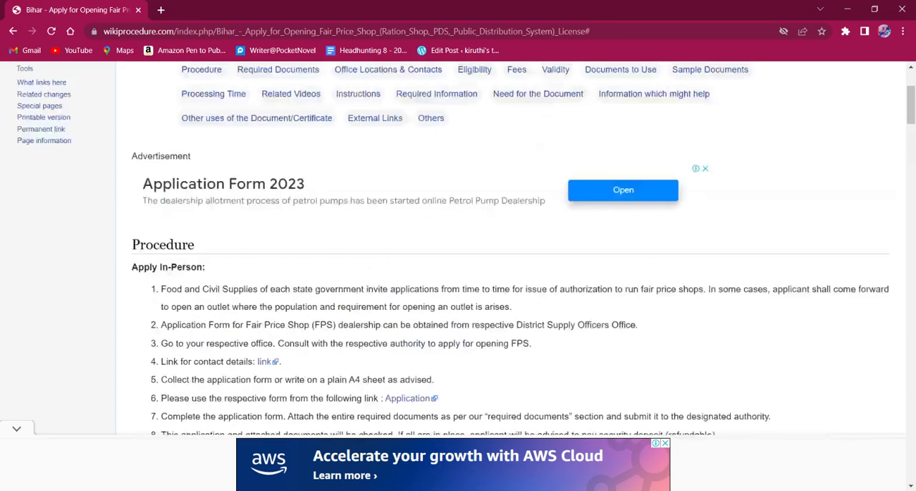
Scroll to the page top showing the full license title and section links
{"action": "scroll", "scroll_direction": "down", "scroll_amount": 3}
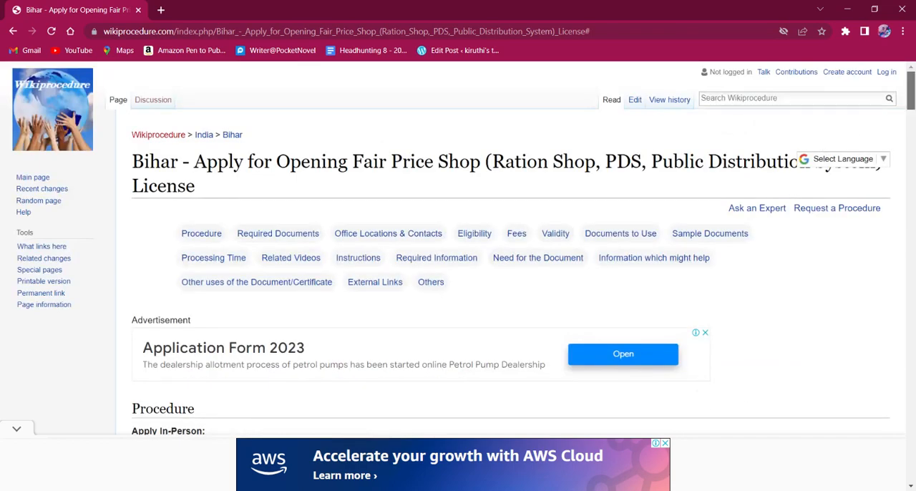
Scroll to the Apply through Centres section with its eleven steps
{"action": "scroll", "scroll_direction": "down", "scroll_amount": 3}
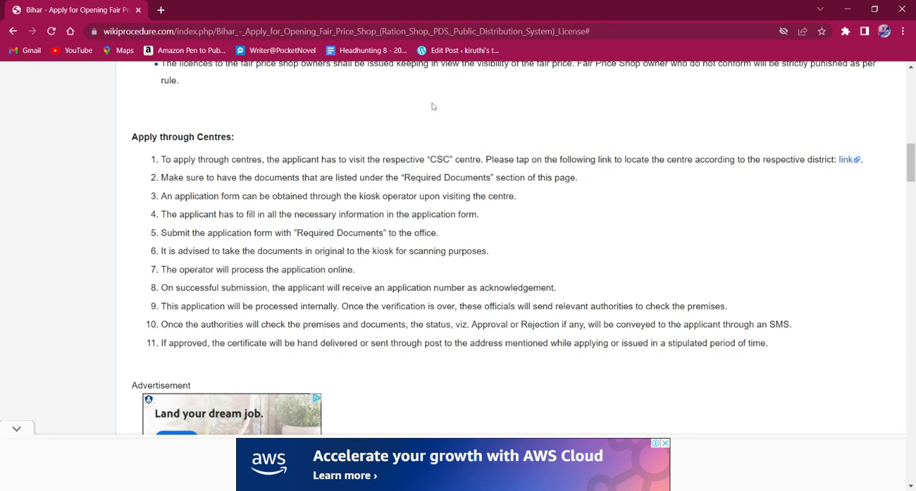
{"action": "mouse_move", "coordinate": [582, 235]}
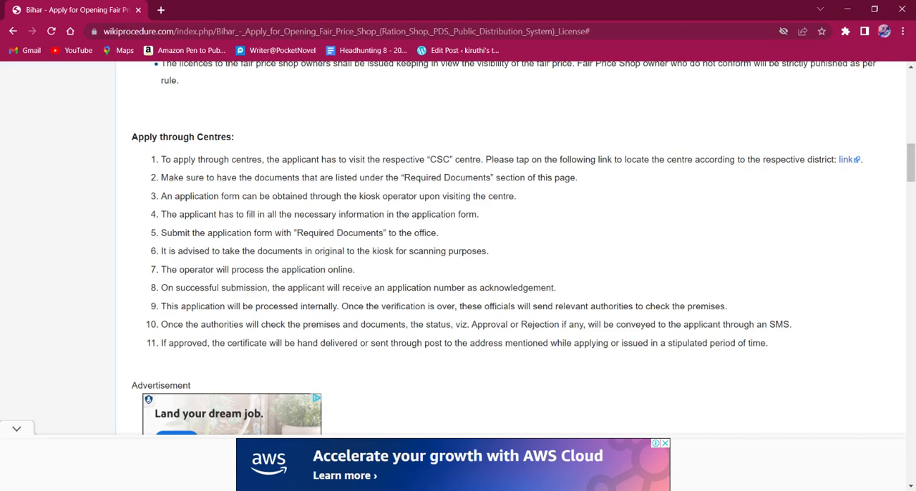
Scroll back to the page top showing the Bihar Fair Price Shop license title
{"action": "scroll", "scroll_direction": "down", "scroll_amount": 3}
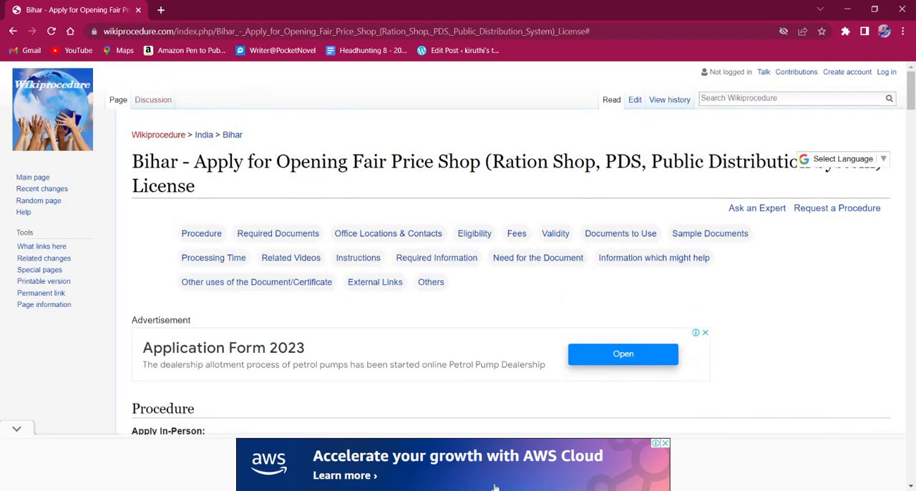
{"action": "mouse_move", "coordinate": [494, 487]}
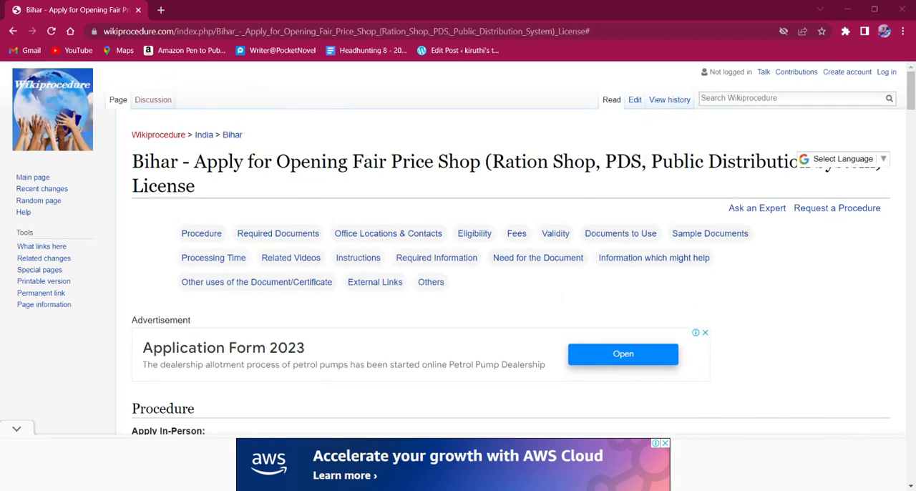